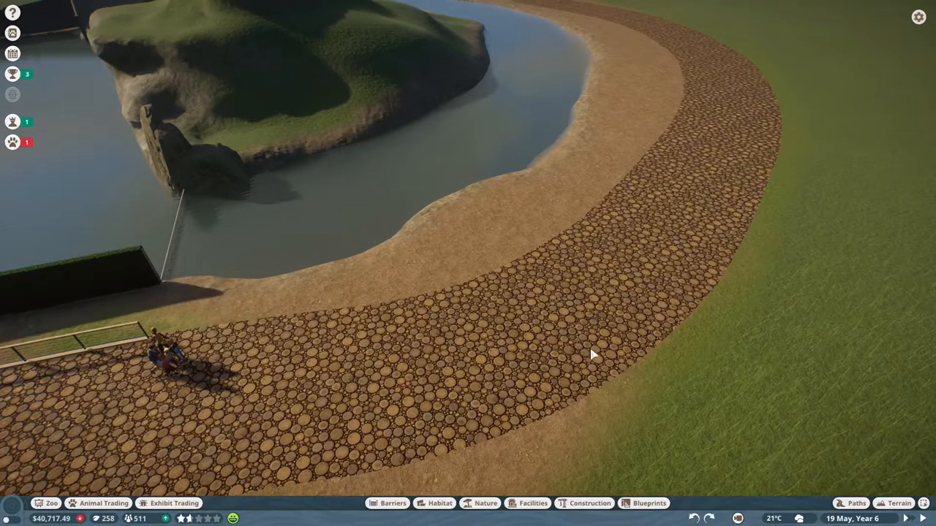
Enable Railing On Elevated in the path settings and lay more log path by the lake.
left_click(855, 503)
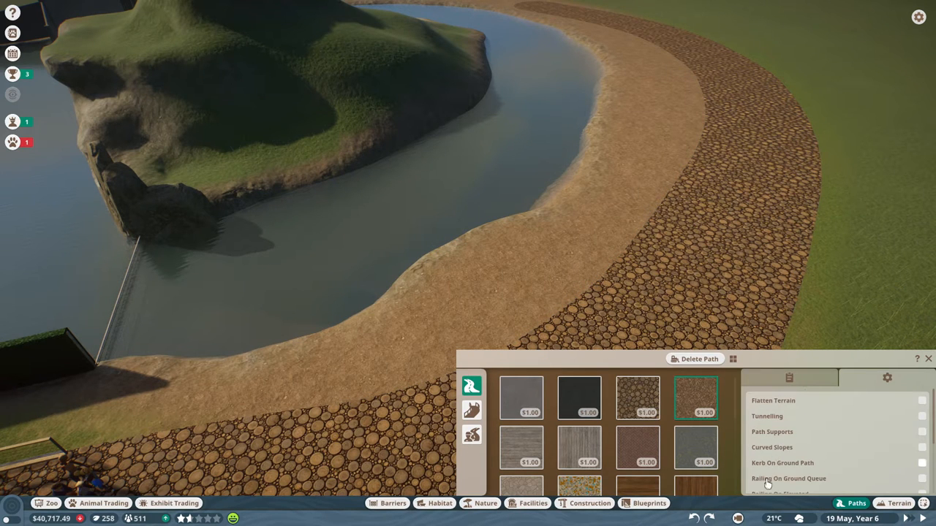
scroll("down", 3)
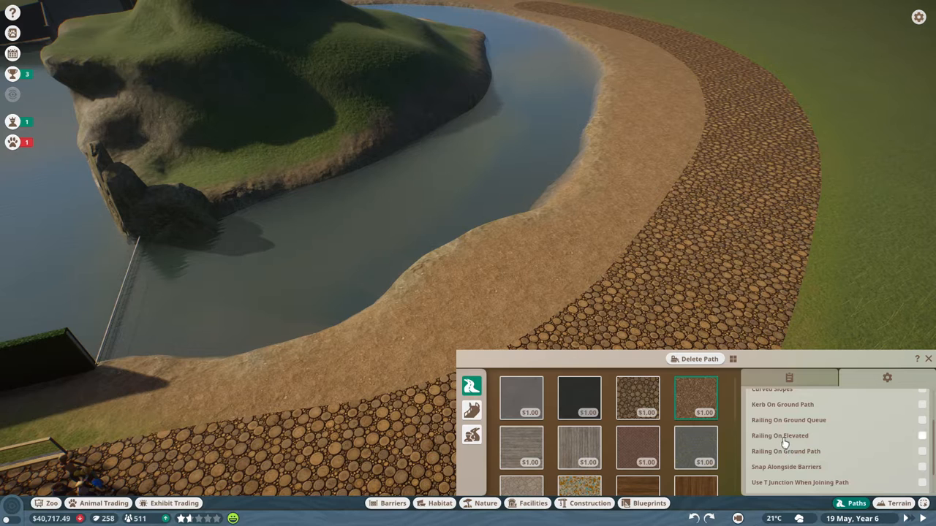
left_click(923, 435)
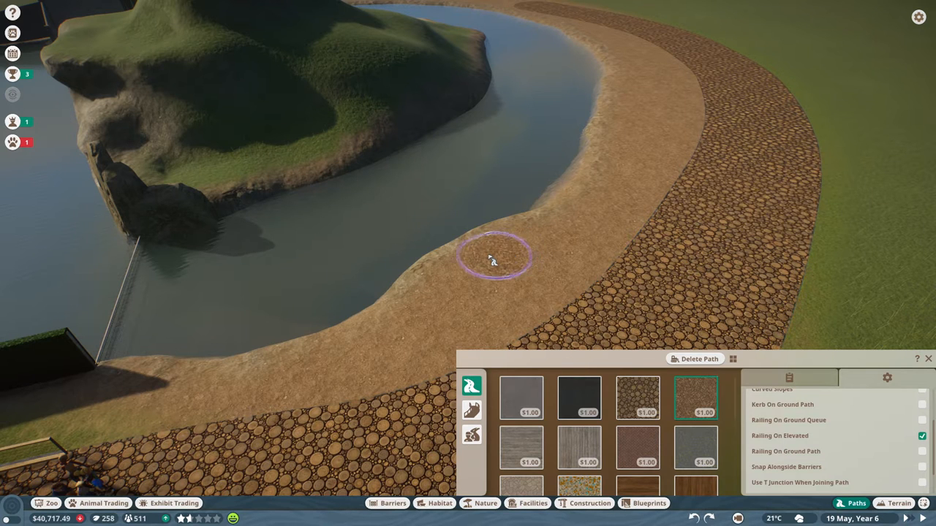
left_click(493, 260)
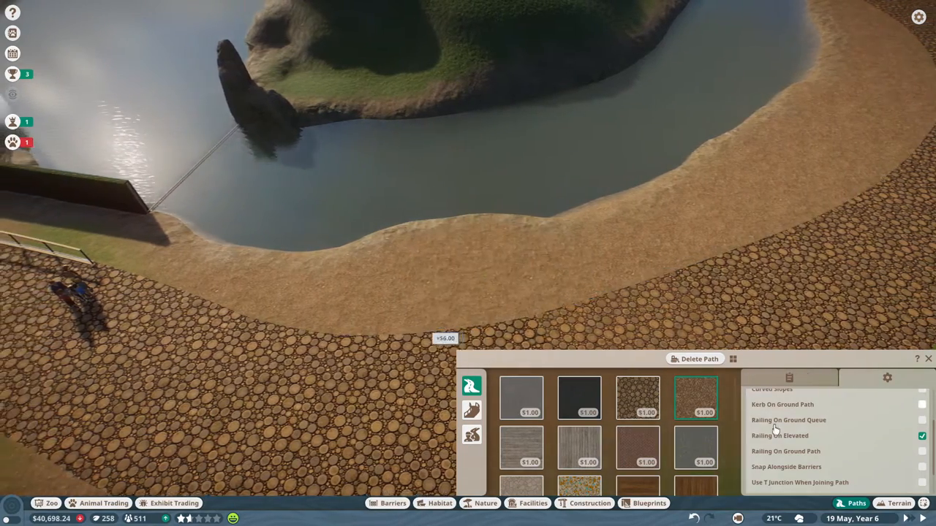
Draw an 8 m wide raised log path spur ending in a round platform over the lake.
left_click(888, 378)
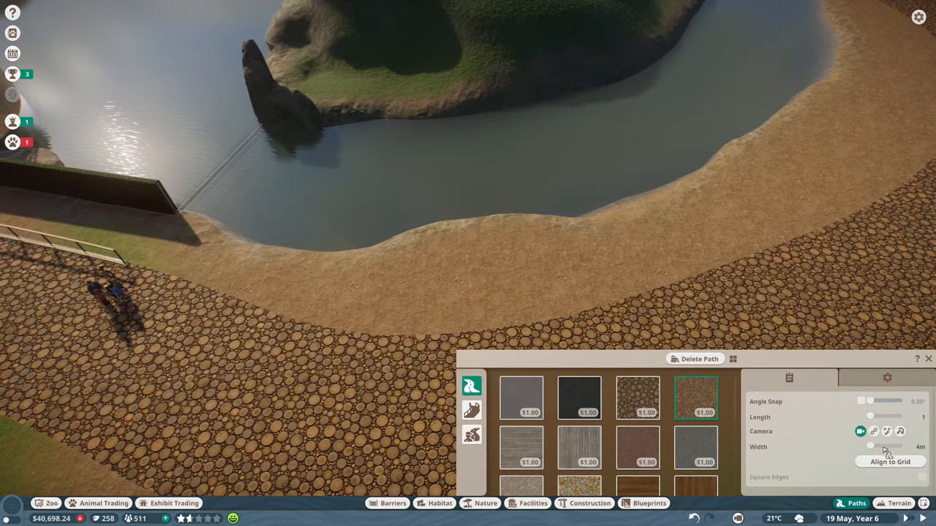
left_click_drag(870, 446, 889, 446)
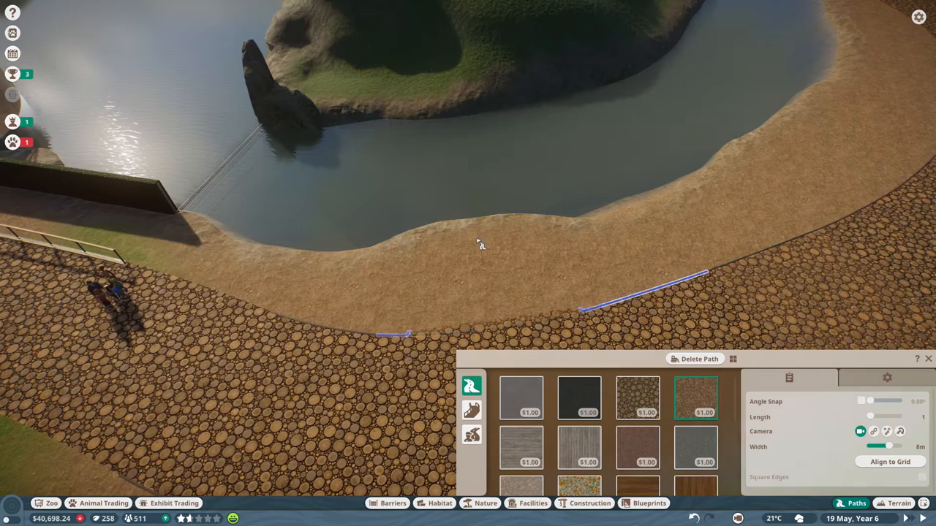
left_click(481, 241)
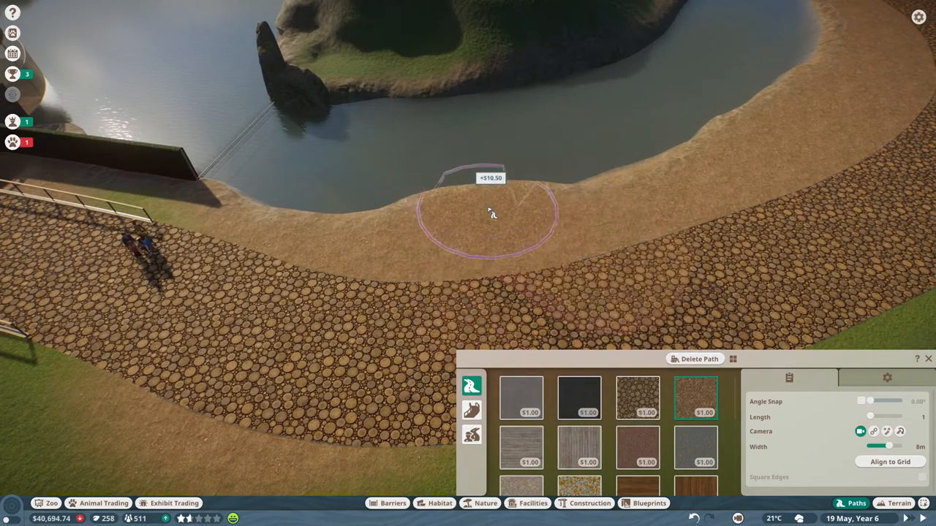
left_click(489, 212)
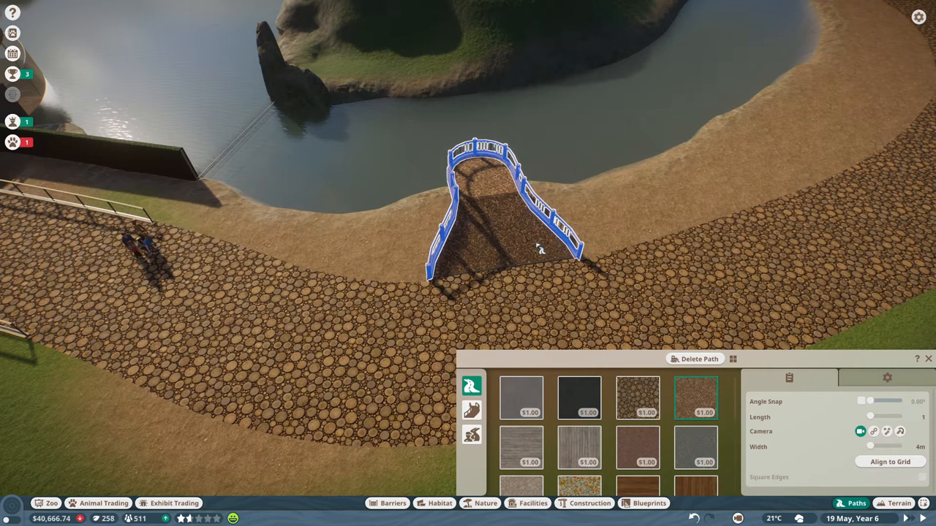
mouse_move(500, 191)
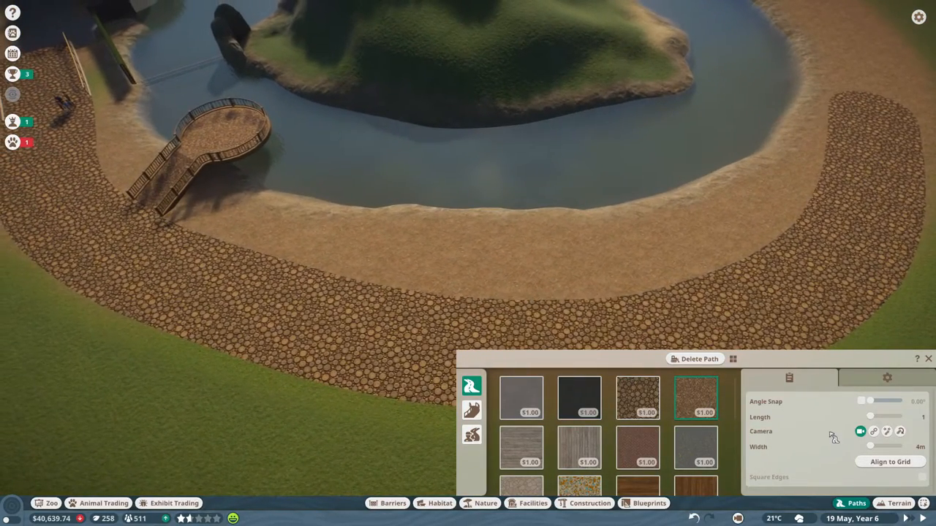
mouse_move(643, 413)
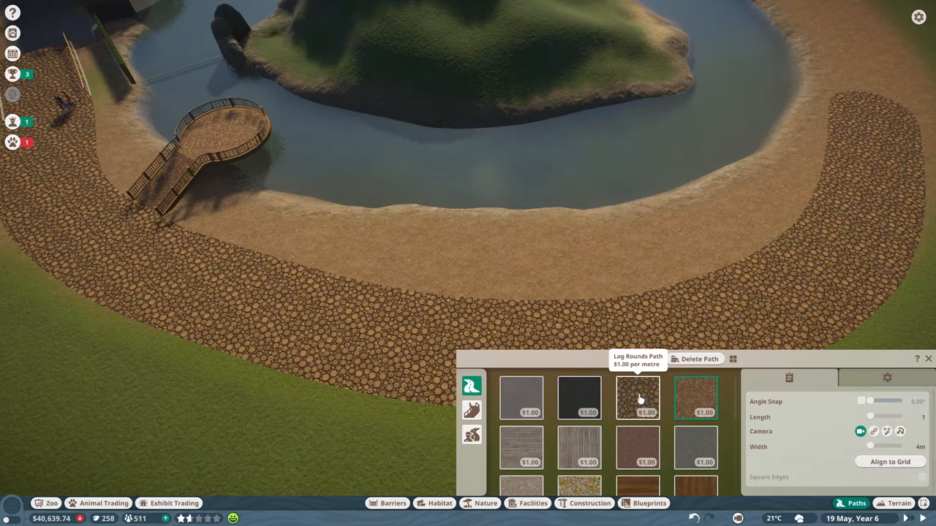
mouse_move(587, 459)
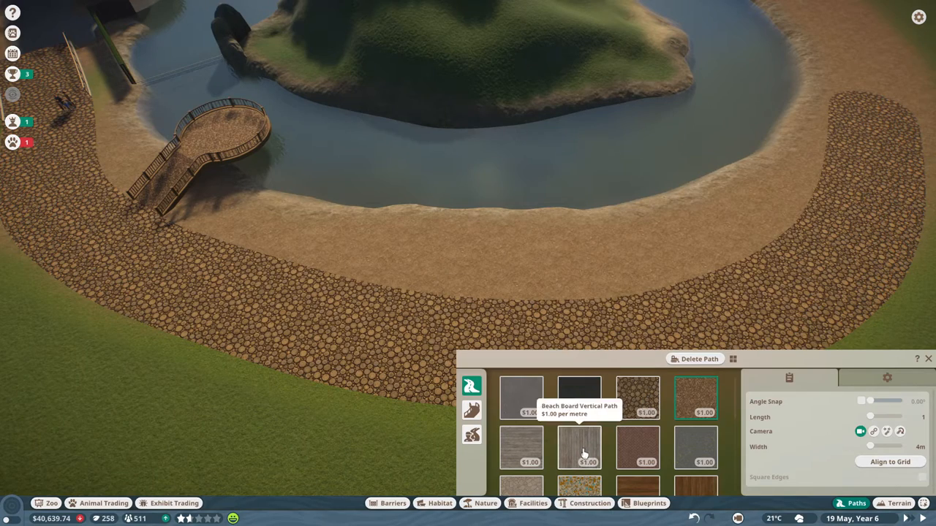
Build an 8 m wide raised Beach Board Vertical deck over the water, aligned to grid.
left_click(580, 449)
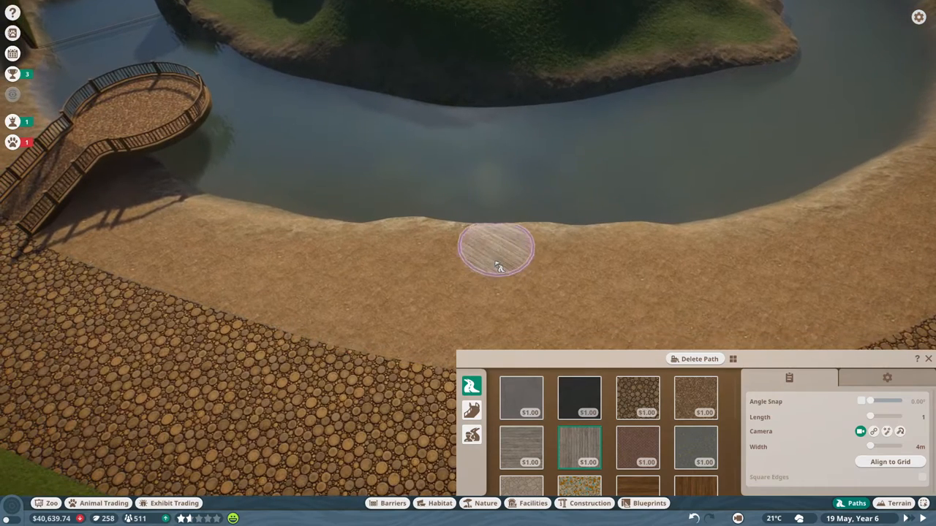
left_click_drag(870, 447, 891, 447)
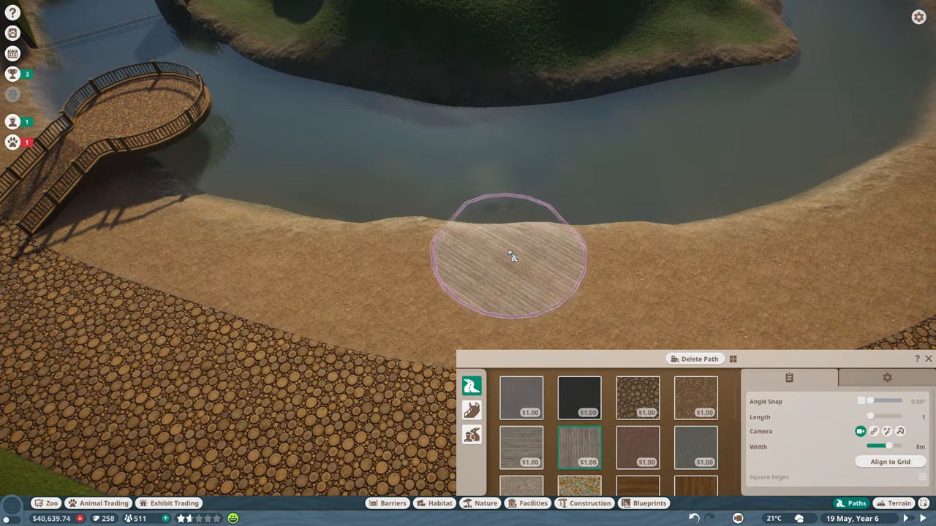
left_click(510, 256)
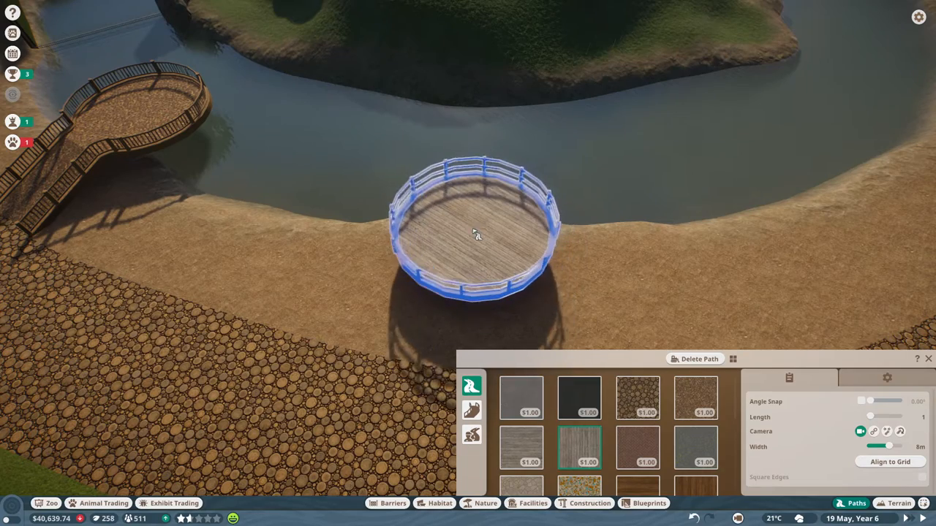
left_click_drag(475, 234, 556, 249)
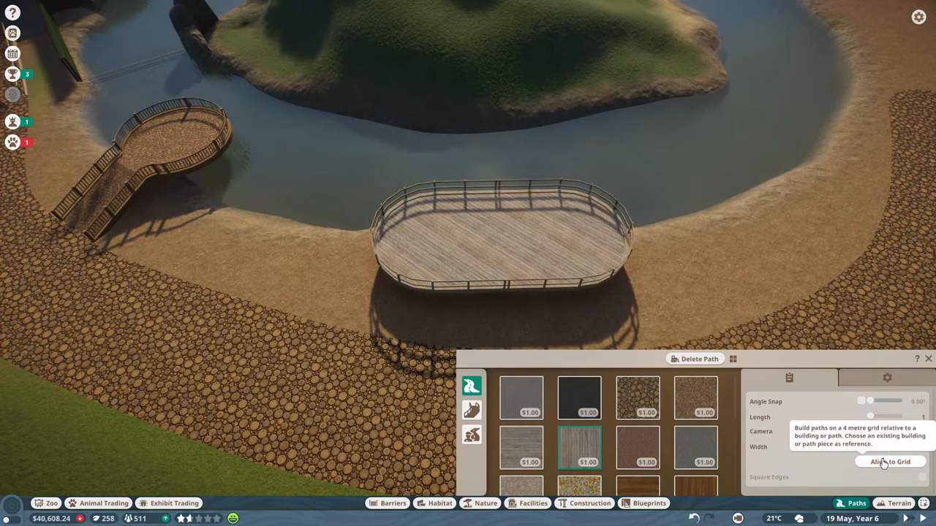
left_click(889, 462)
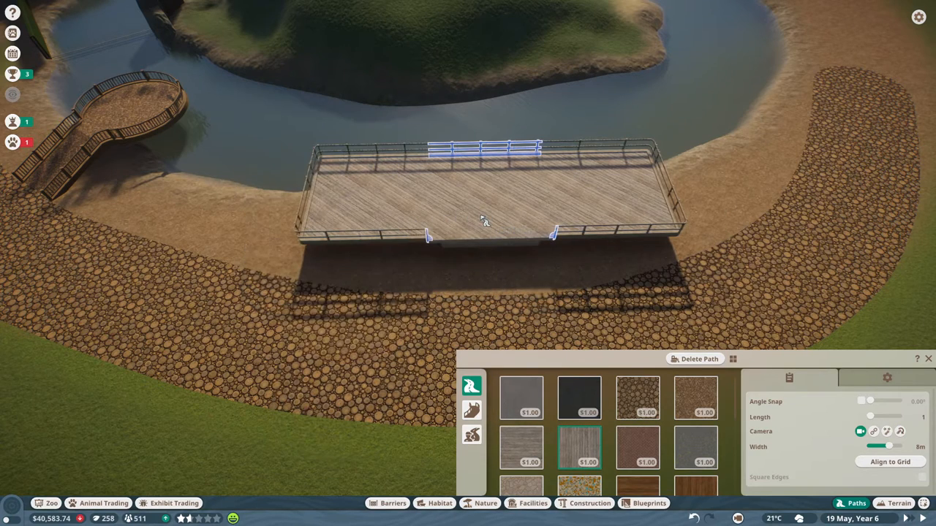
mouse_move(501, 221)
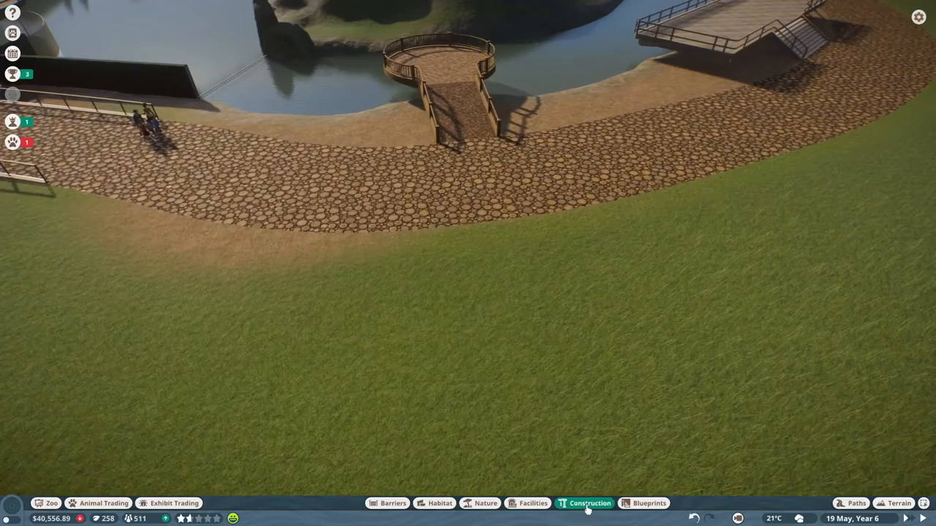
Place theme-filtered Thatch Roof Curved 2m pieces atop wooden posts to form a round dome.
left_click(585, 503)
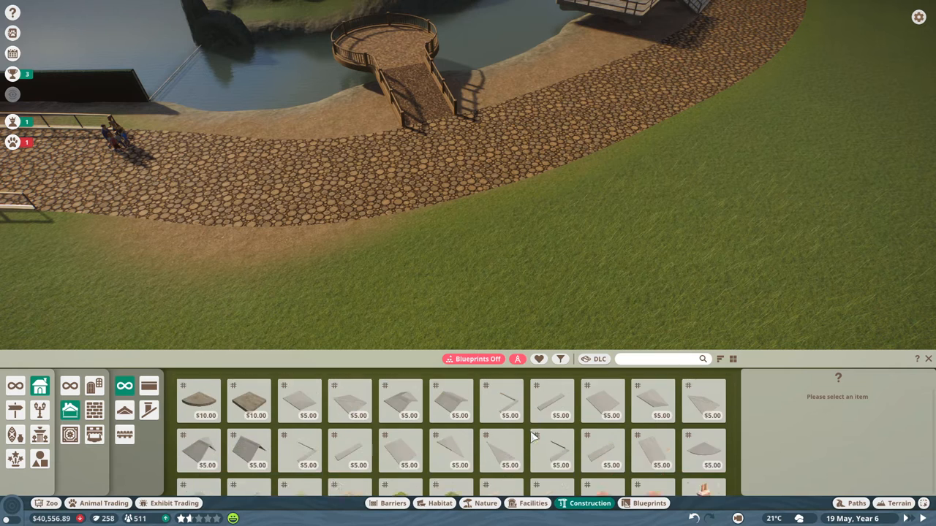
left_click(561, 359)
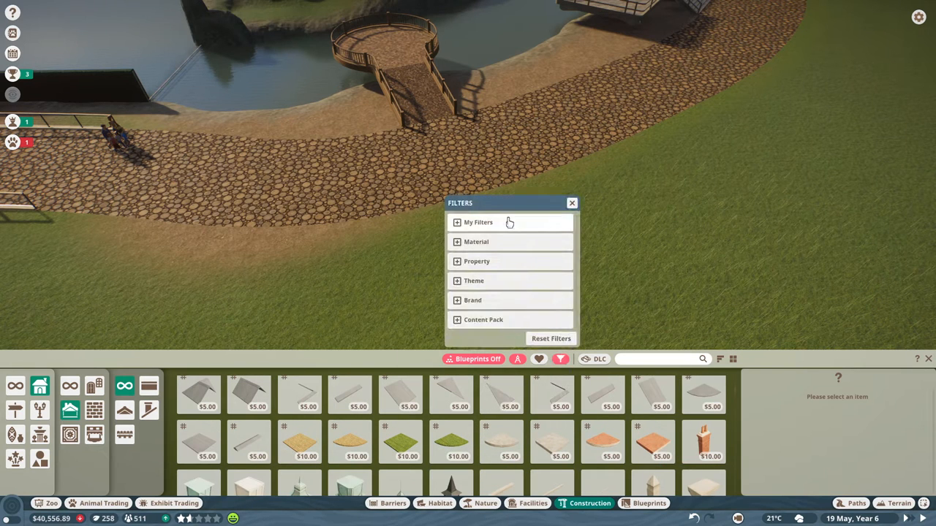
left_click(476, 261)
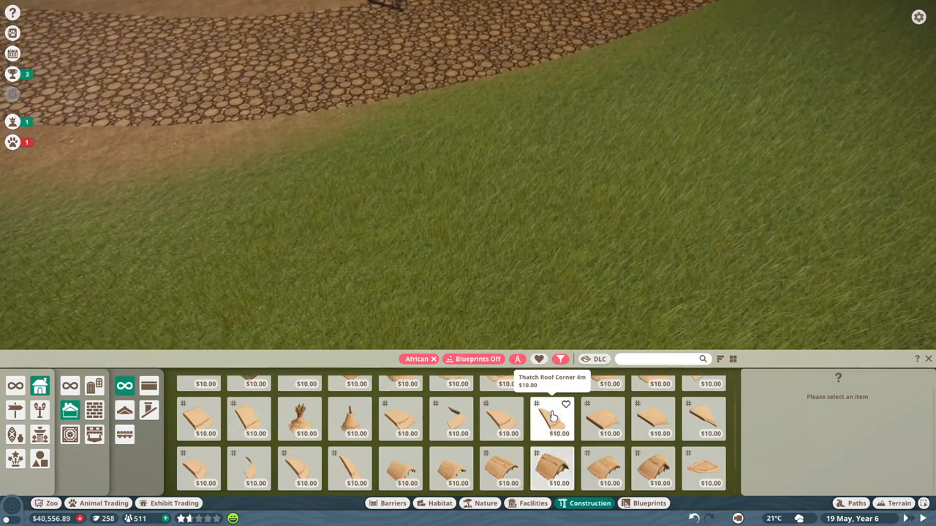
left_click(551, 419)
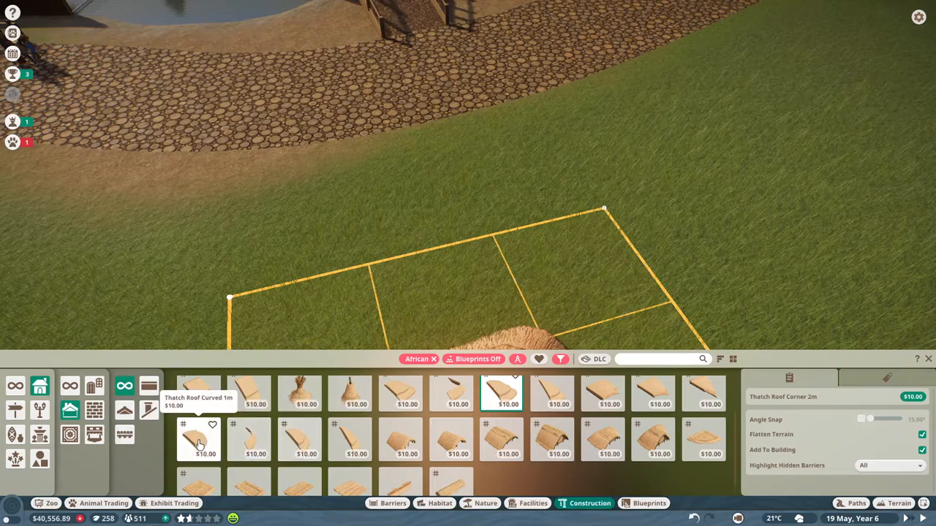
left_click(298, 438)
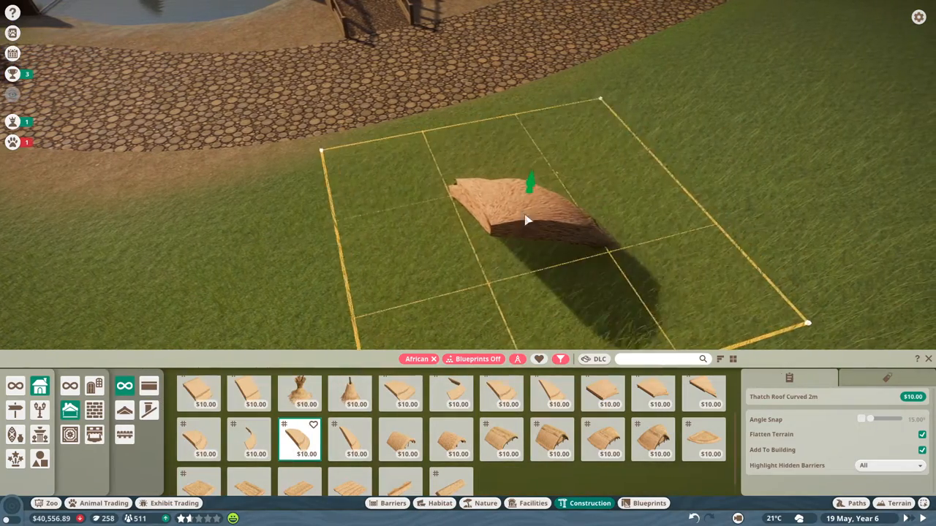
left_click(528, 217)
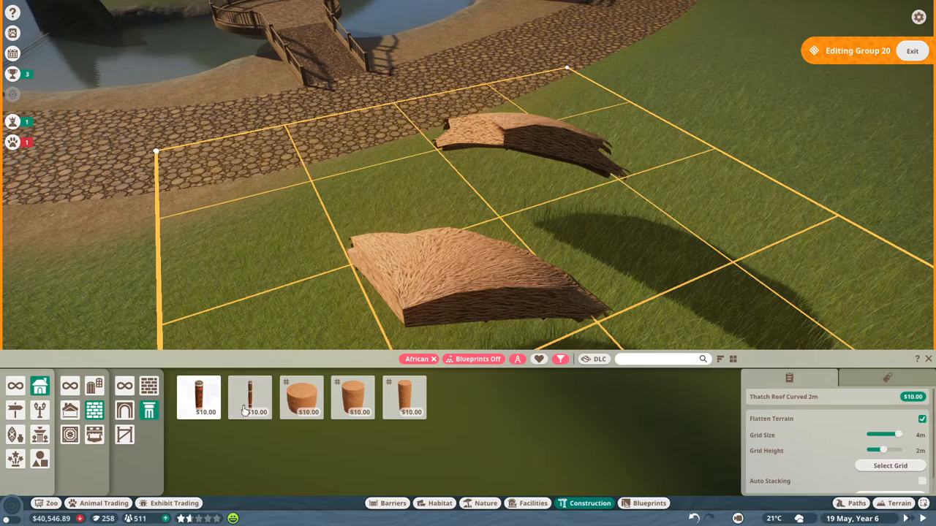
left_click(249, 398)
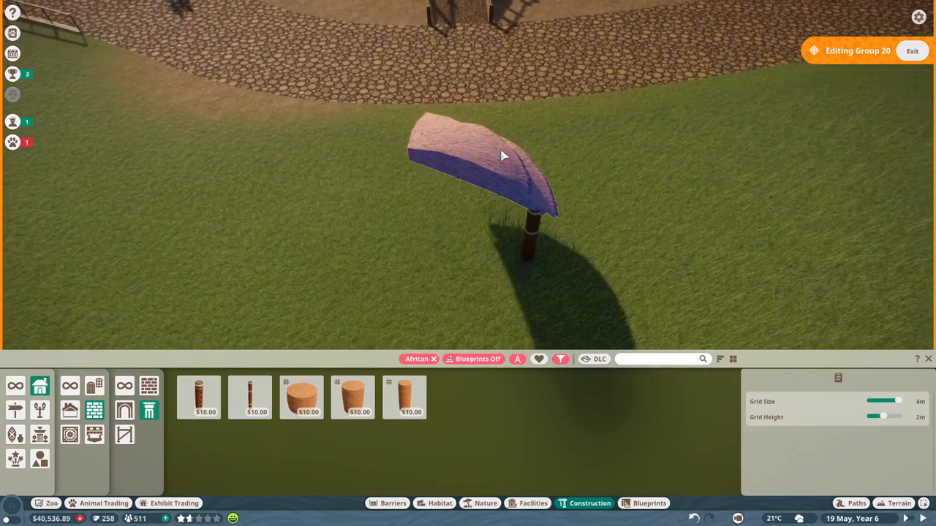
left_click(534, 248)
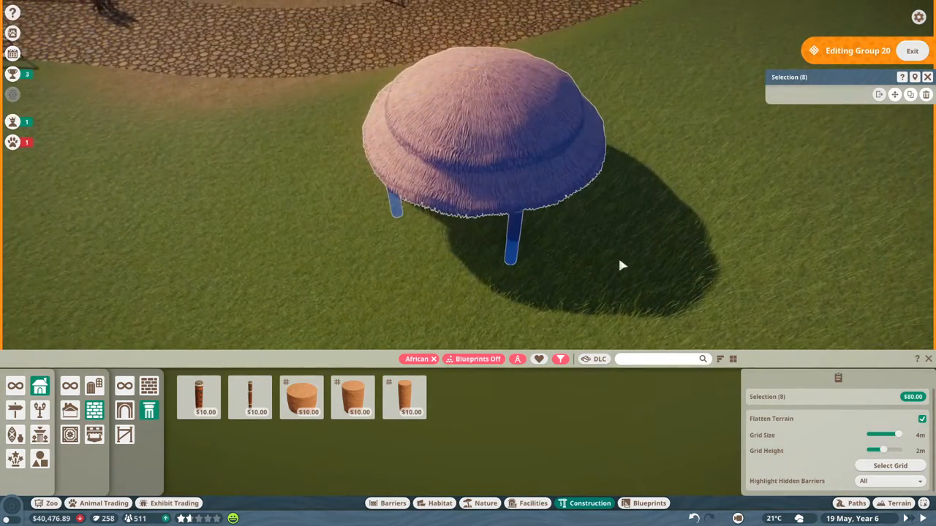
mouse_move(715, 157)
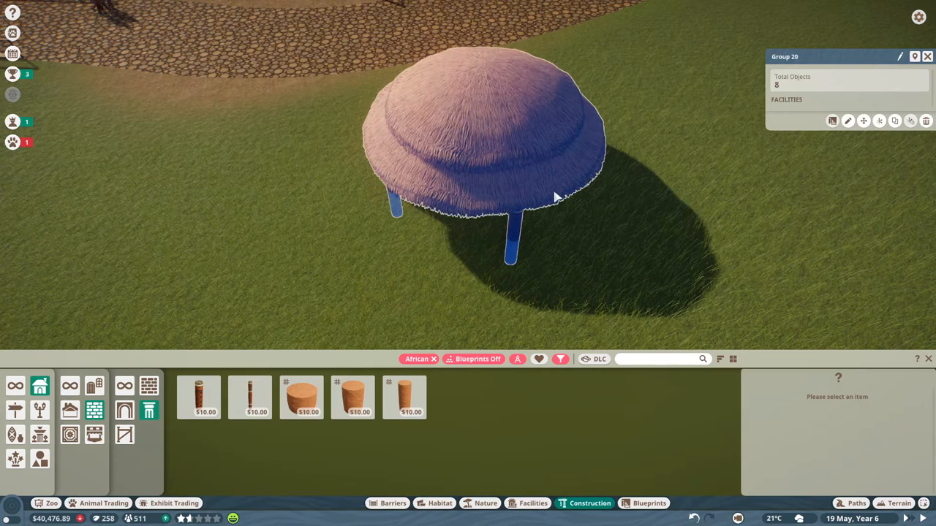
mouse_move(534, 172)
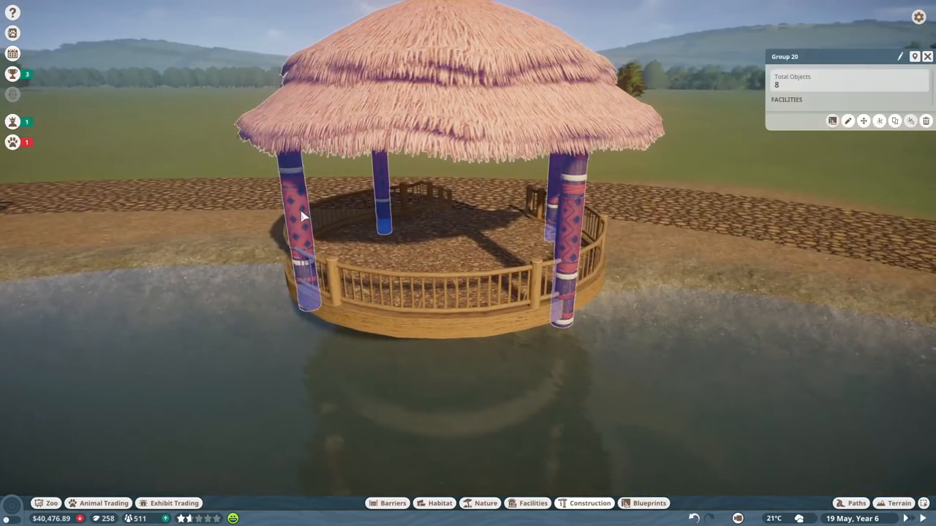
Re-edit Group 20 to adjust the patterned posts reaching into the water beside the deck.
left_click(847, 121)
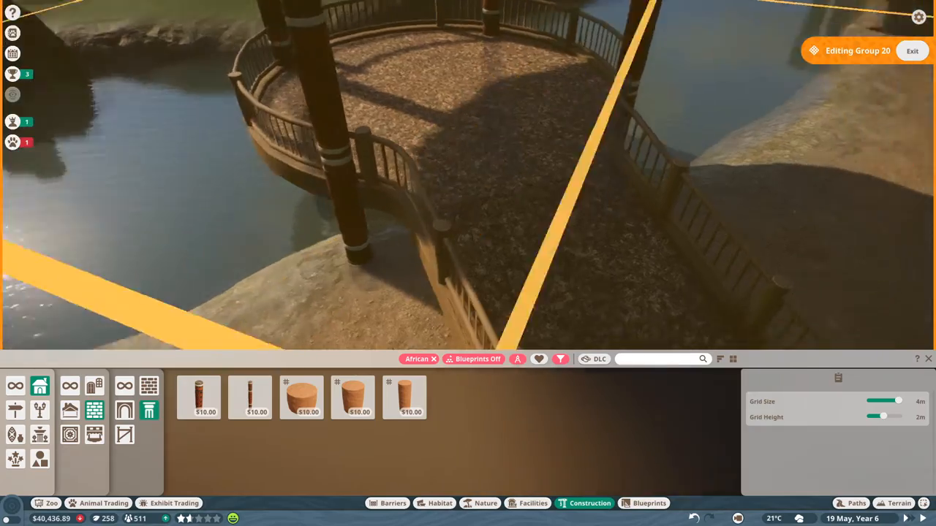
left_click(912, 50)
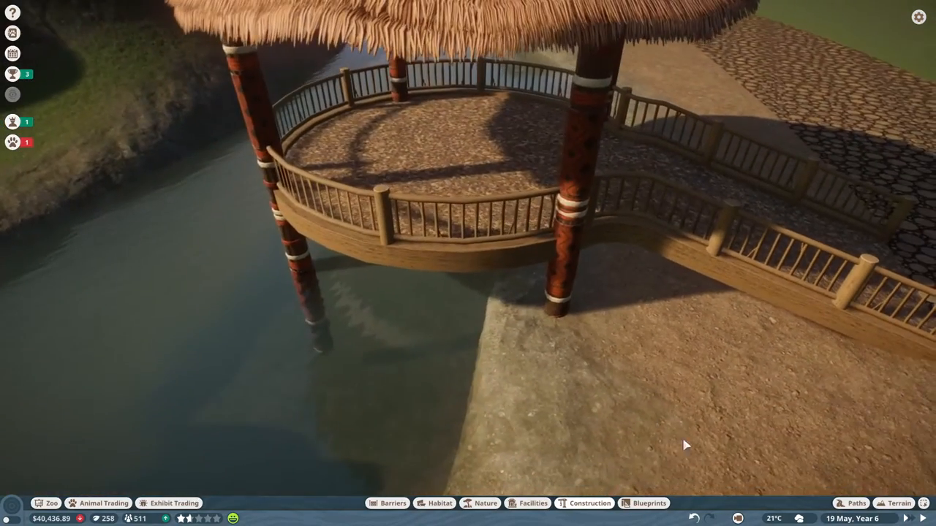
left_click(857, 502)
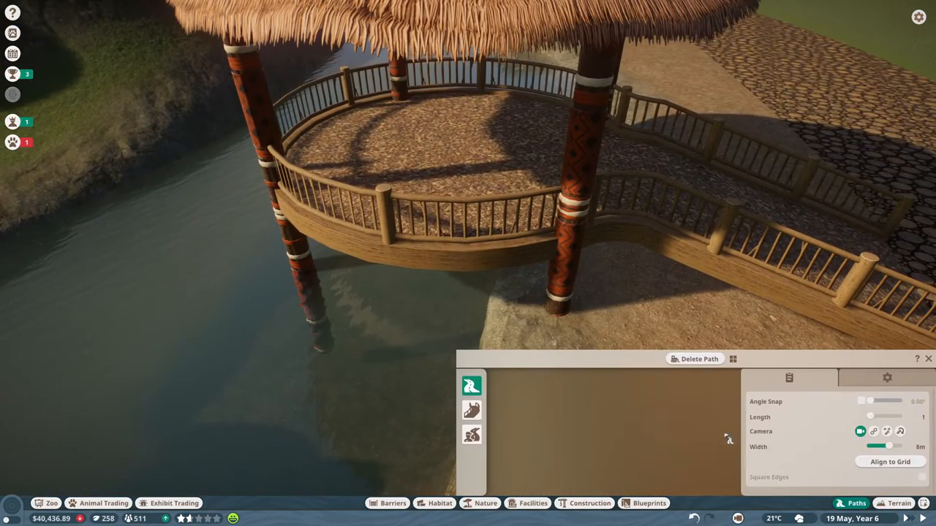
Enable Path Supports and add wooden support posts under the elevated lake deck.
left_click(472, 386)
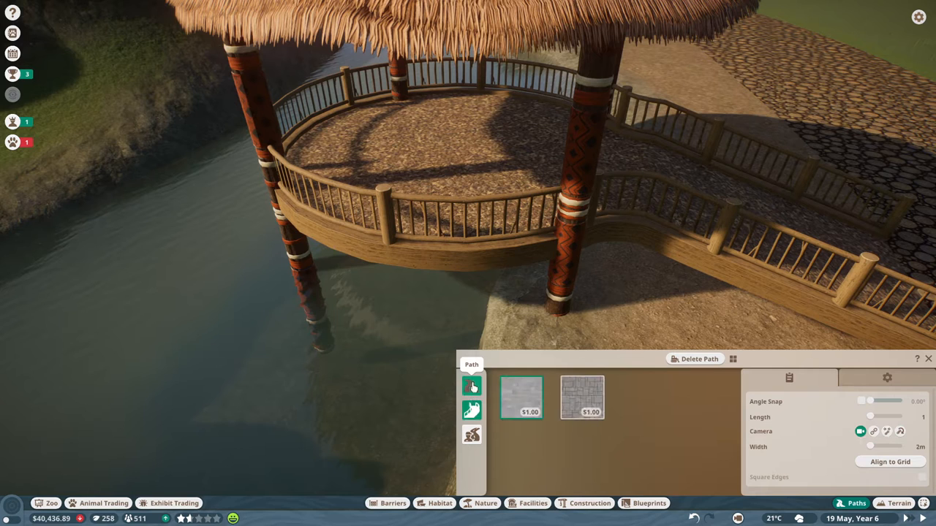
left_click(471, 409)
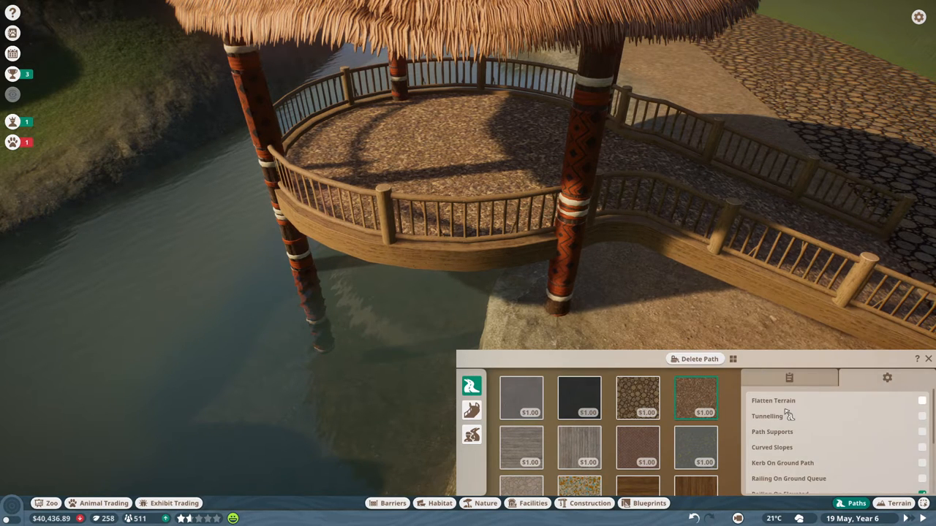
left_click(921, 432)
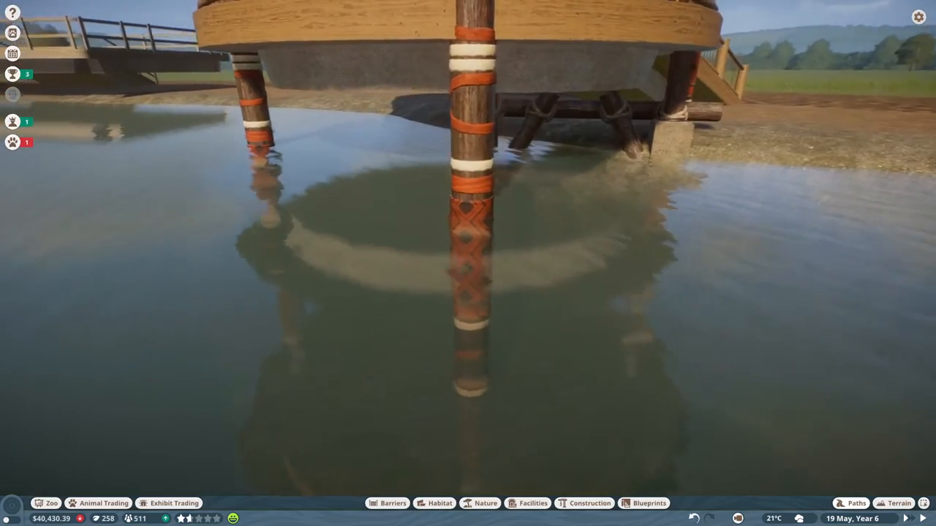
left_click(899, 498)
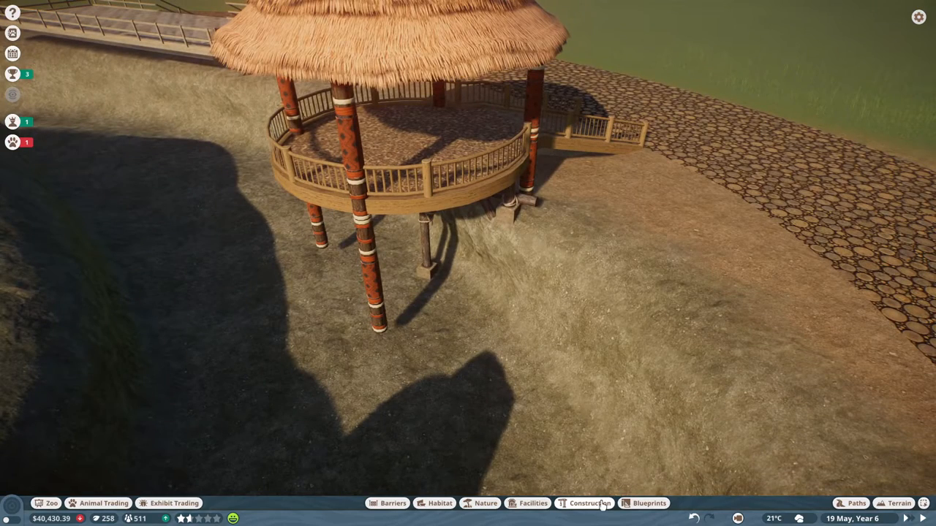
left_click(440, 504)
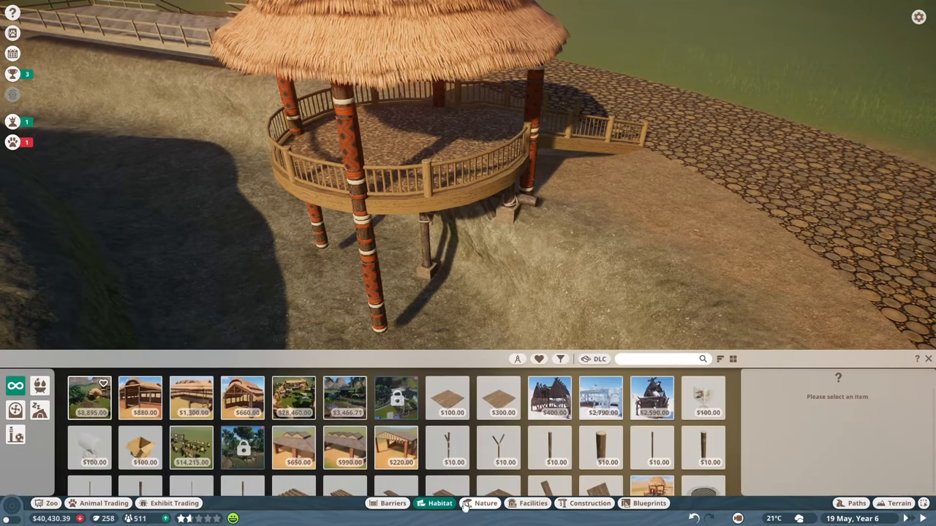
Place Temperate Rock 01 from the Temperate-filtered Nature items beneath the round deck.
left_click(484, 504)
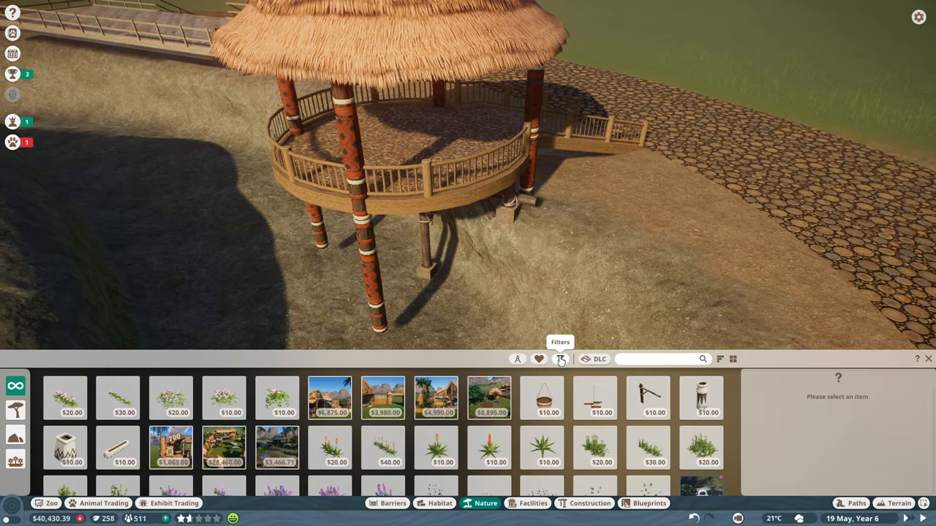
left_click(560, 359)
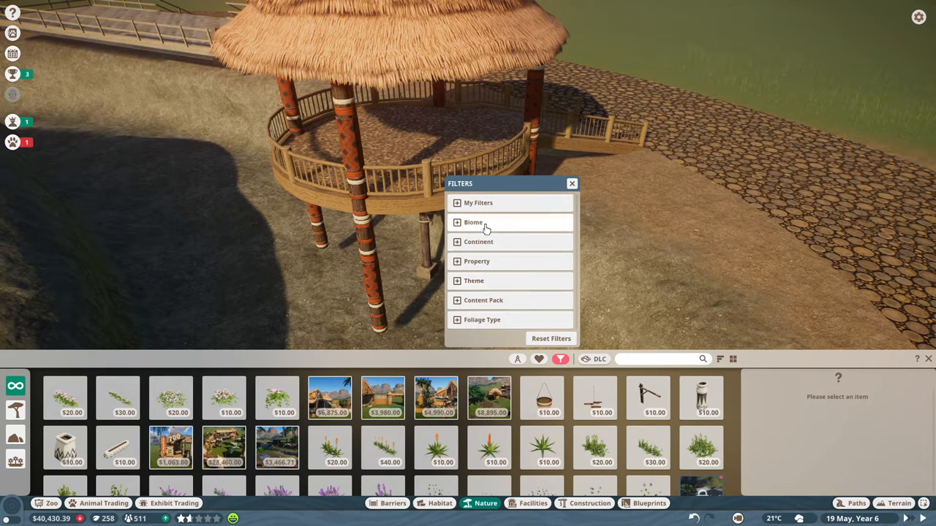
left_click(472, 223)
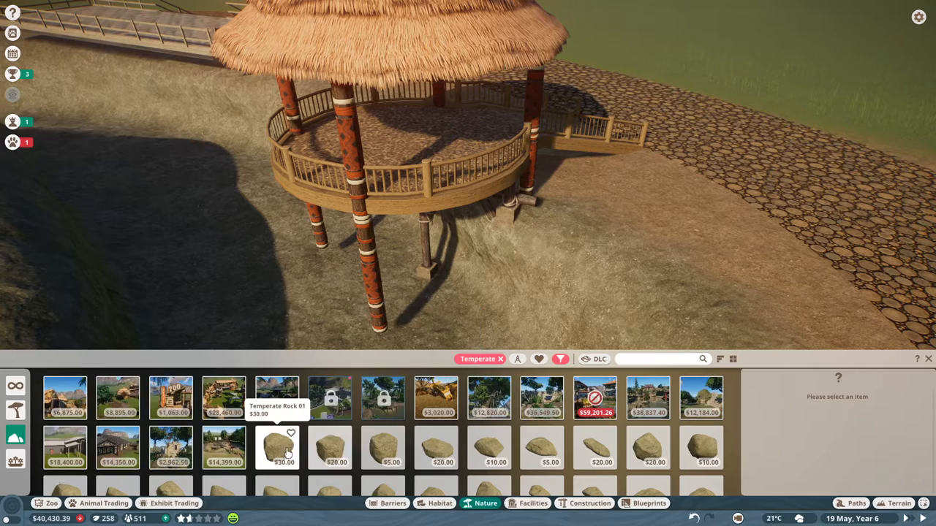
left_click(280, 447)
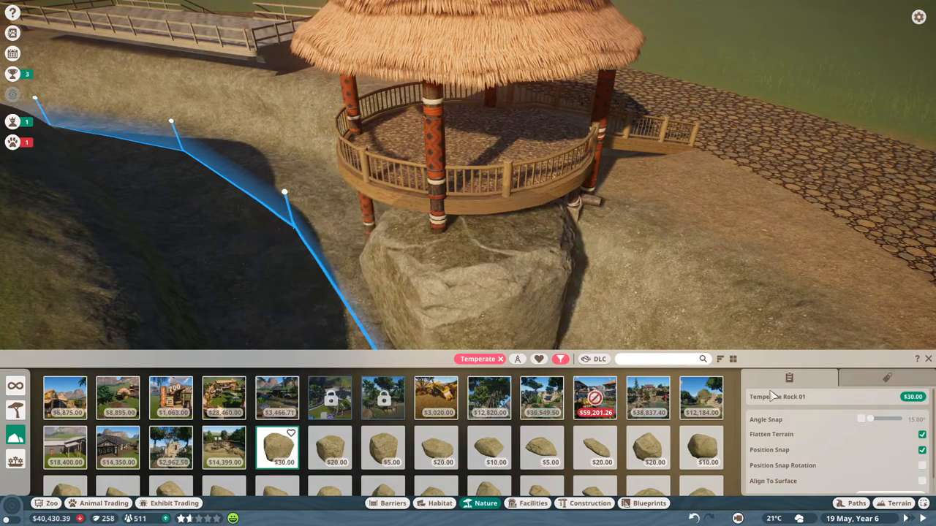
mouse_move(783, 466)
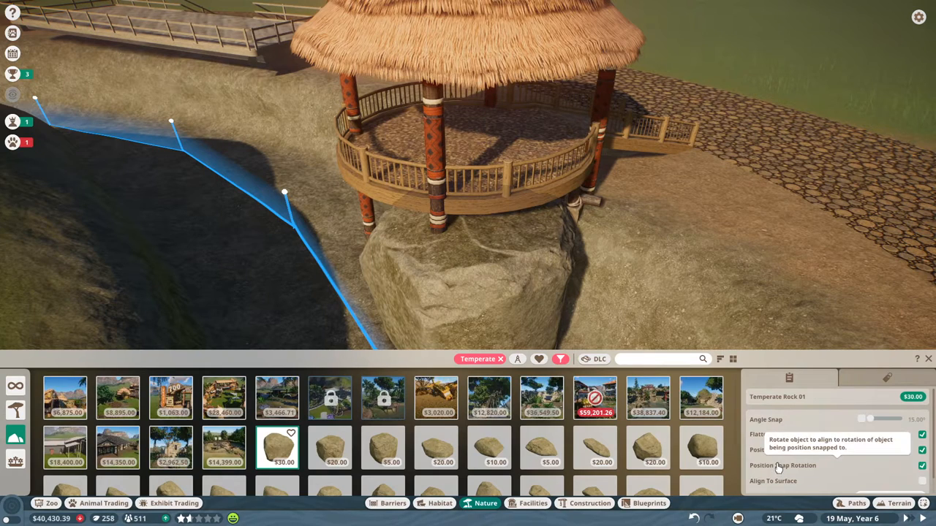
mouse_move(777, 450)
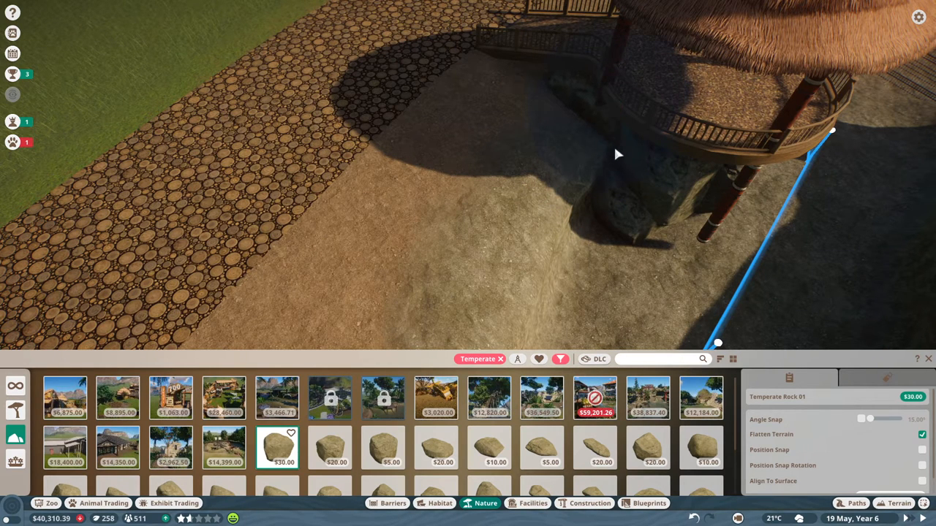
left_click(438, 449)
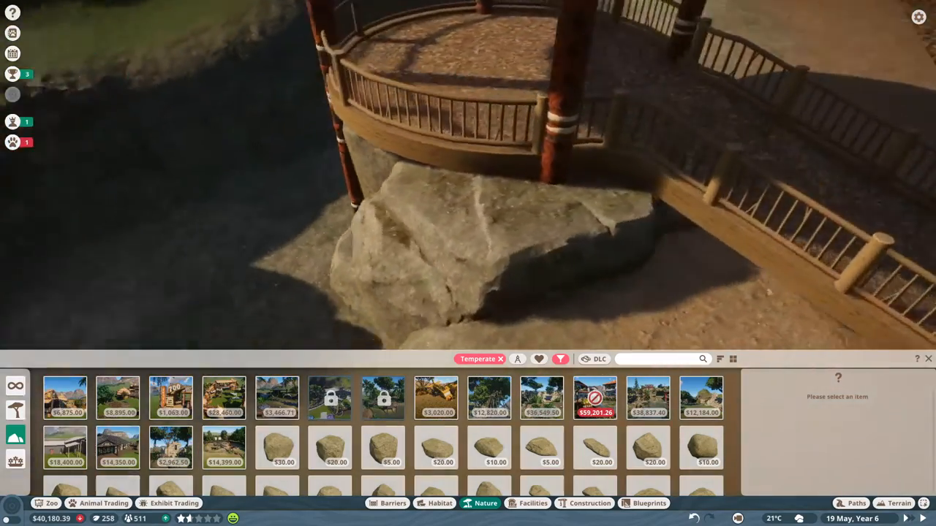
scroll("down", 3)
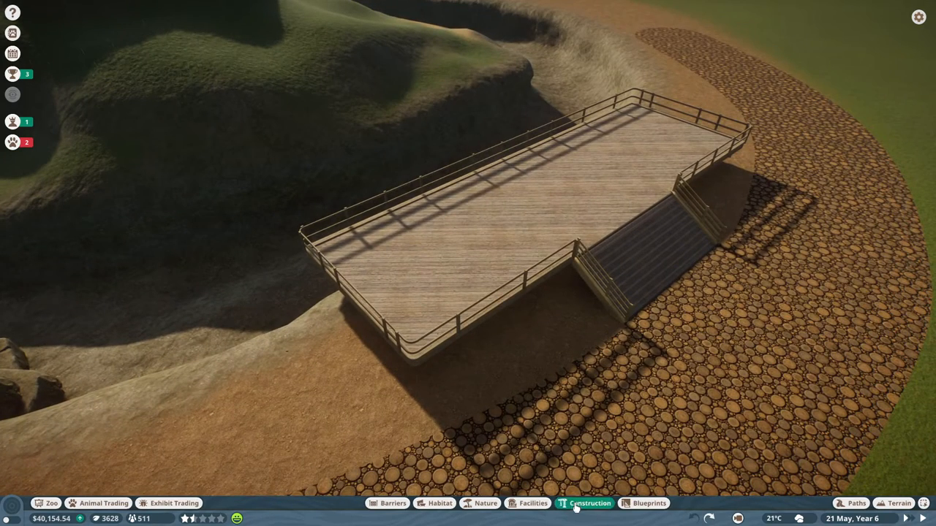
Tile the deck's front section with Vertical Wooden Plank Wall Roof Flat floor pieces.
left_click(581, 503)
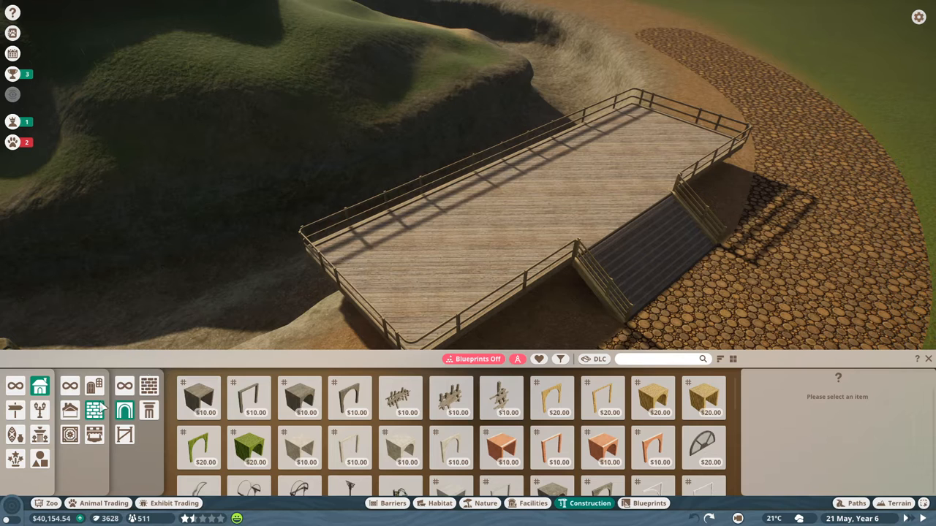
left_click(148, 387)
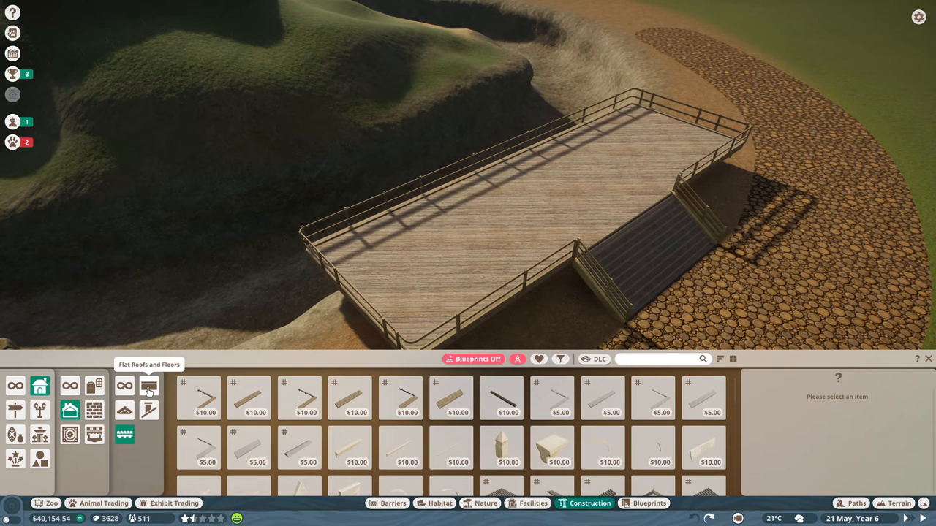
left_click(148, 385)
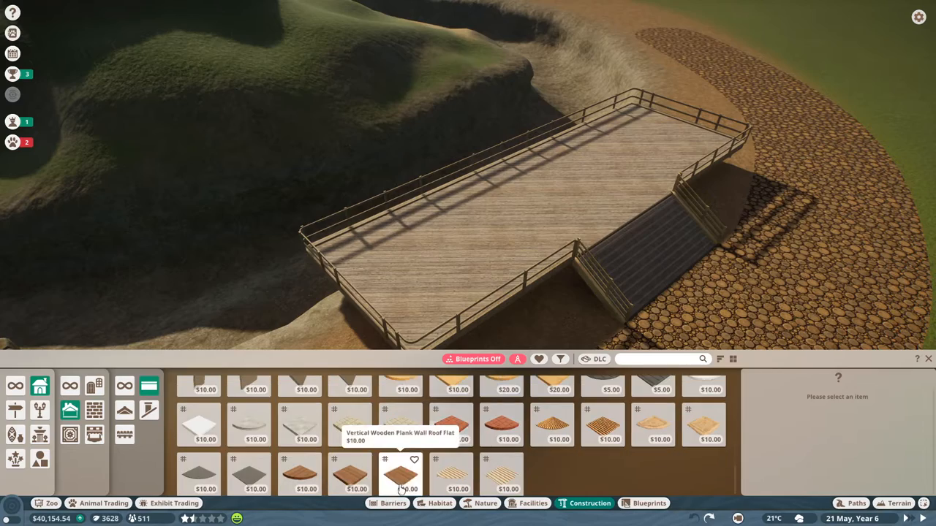
left_click(401, 474)
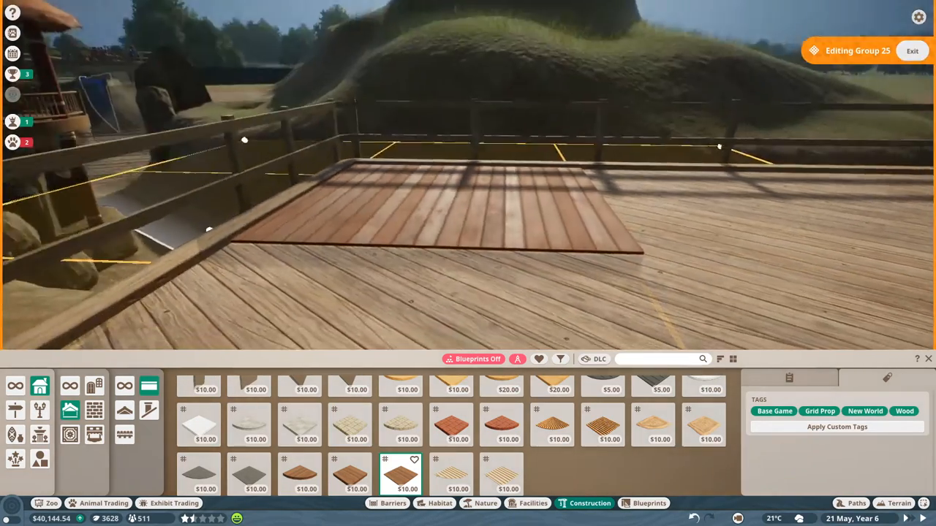
mouse_move(459, 196)
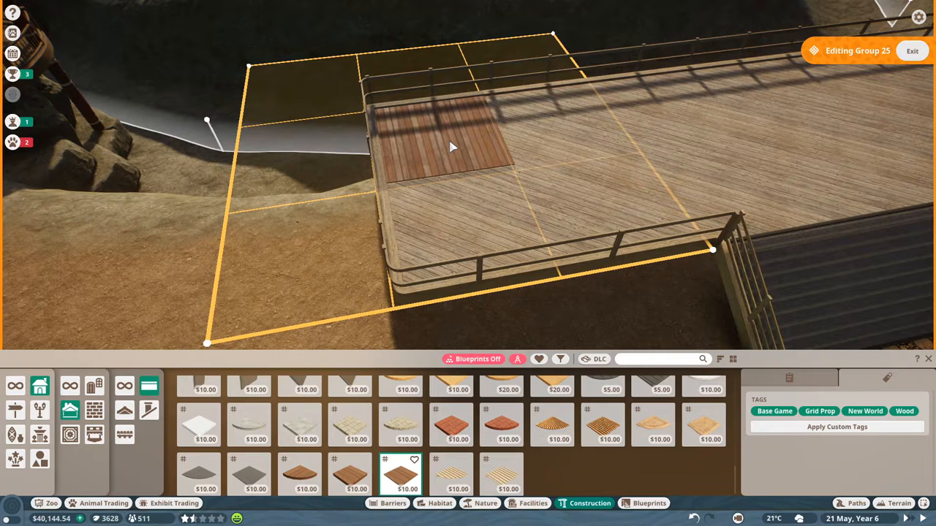
left_click(452, 149)
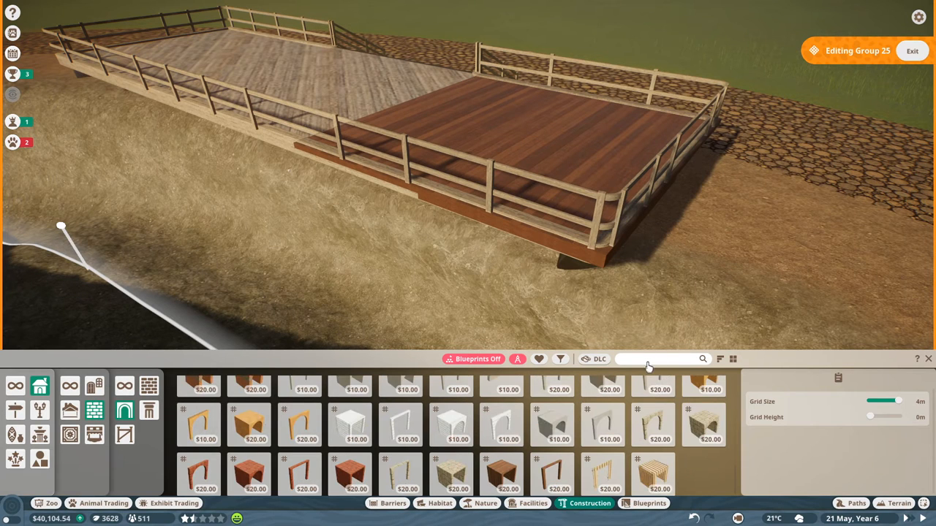
Search 'ston' and place dry stone wall pieces, including the 4m slope, under the deck.
type("ston")
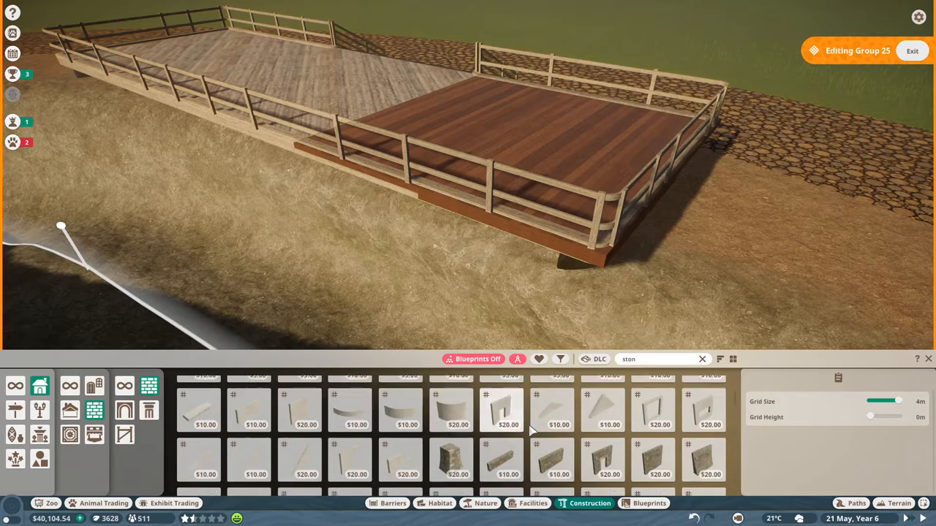
left_click(653, 415)
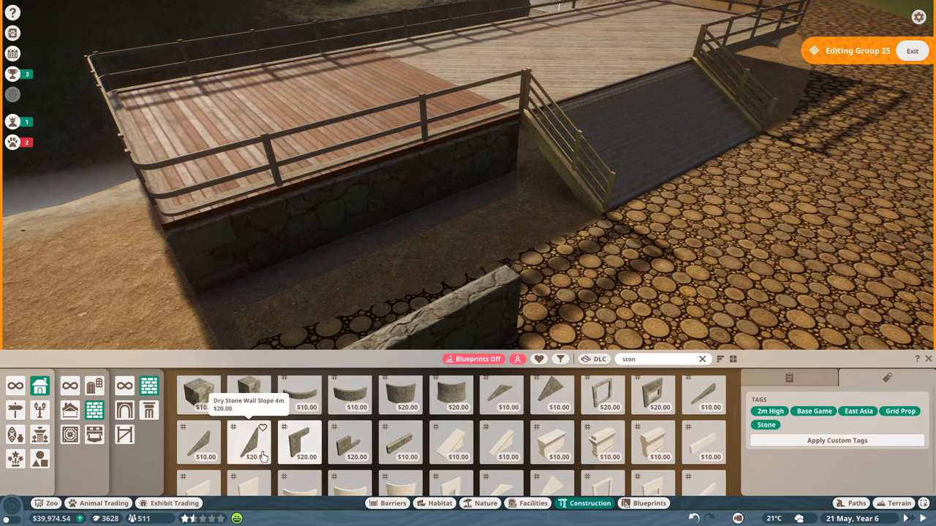
left_click(249, 450)
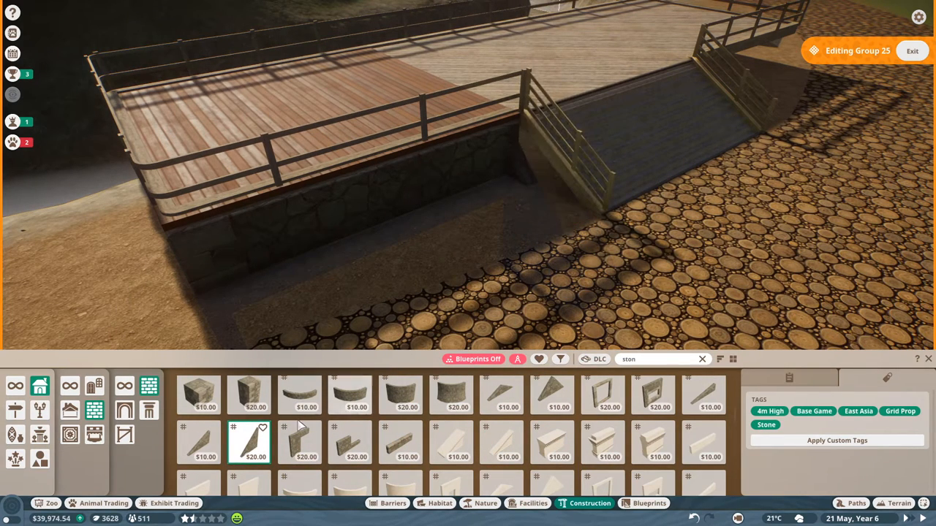
left_click(203, 444)
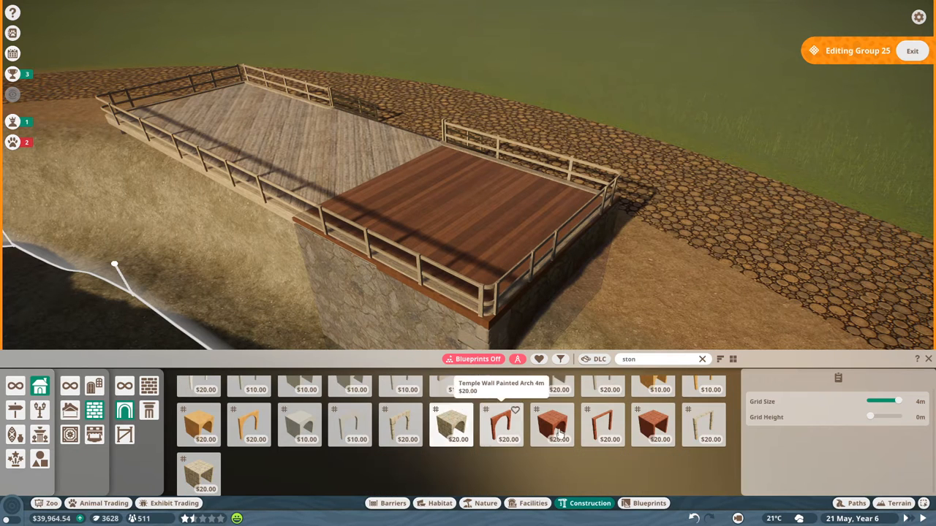
Search 'woo' in the walls category for wooden plank and window wall pieces.
type("w")
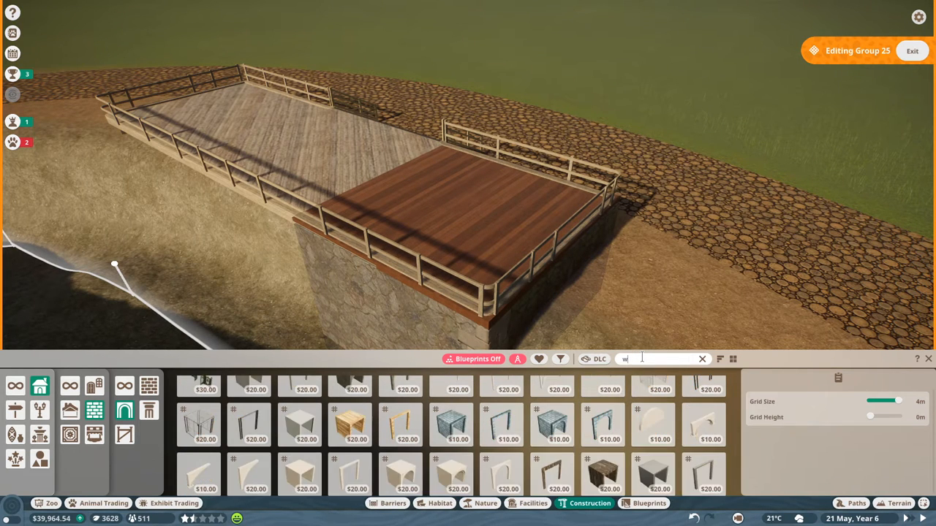
type("oo")
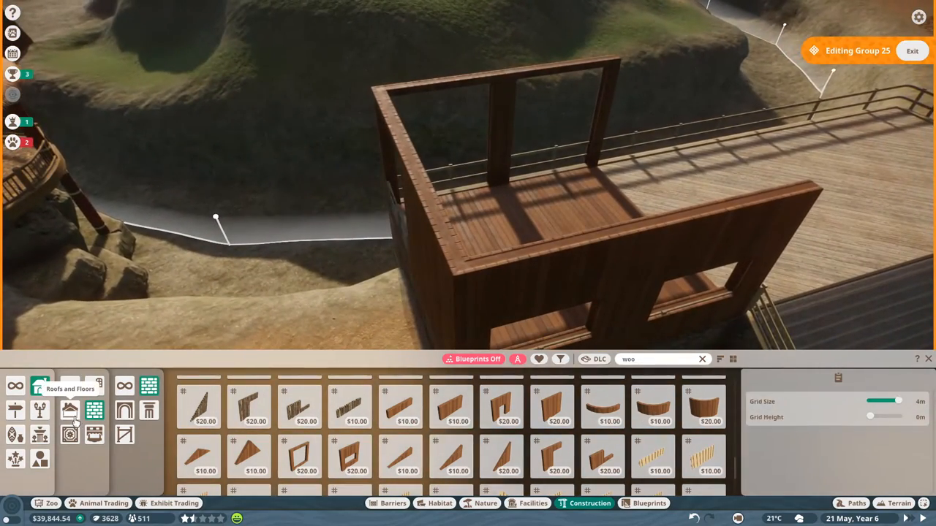
Roof the deck building with Painted Clay Roof 1m Corner and 1m pieces, after trying metal.
left_click(125, 411)
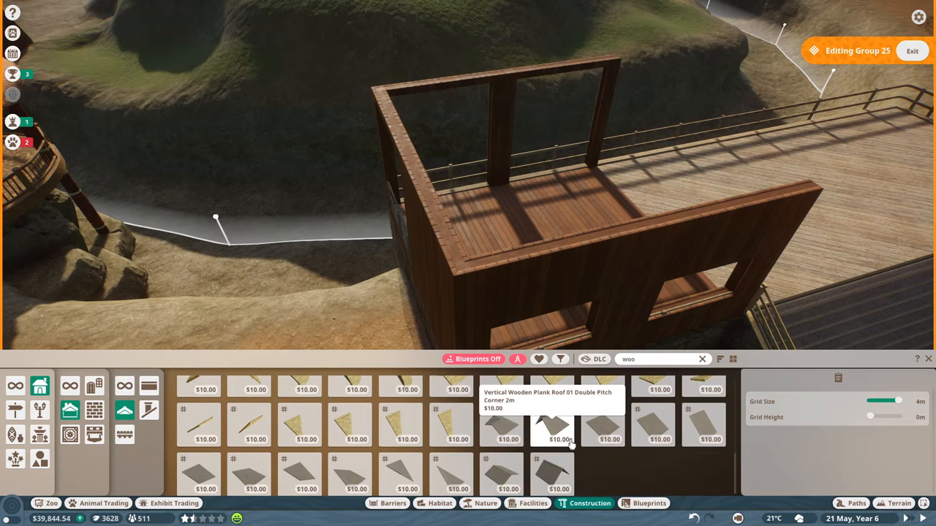
mouse_move(551, 482)
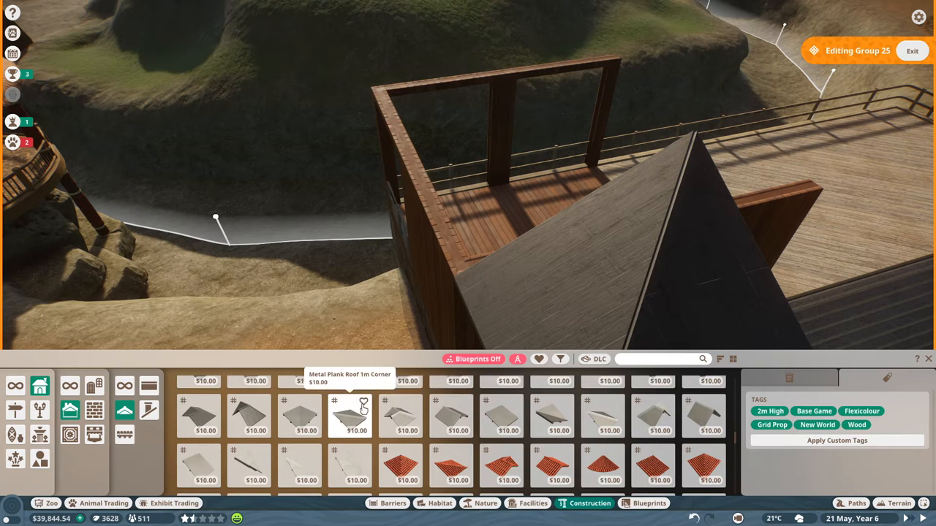
left_click(501, 416)
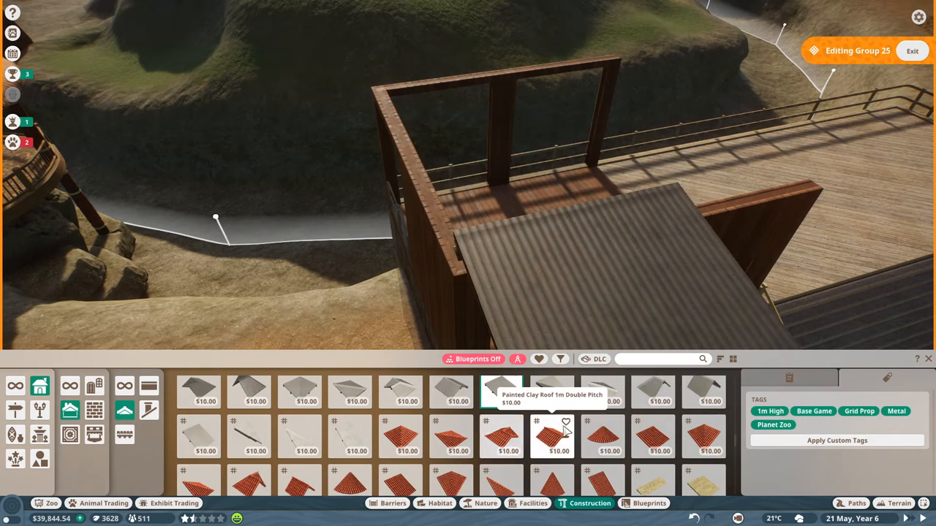
scroll("down", 3)
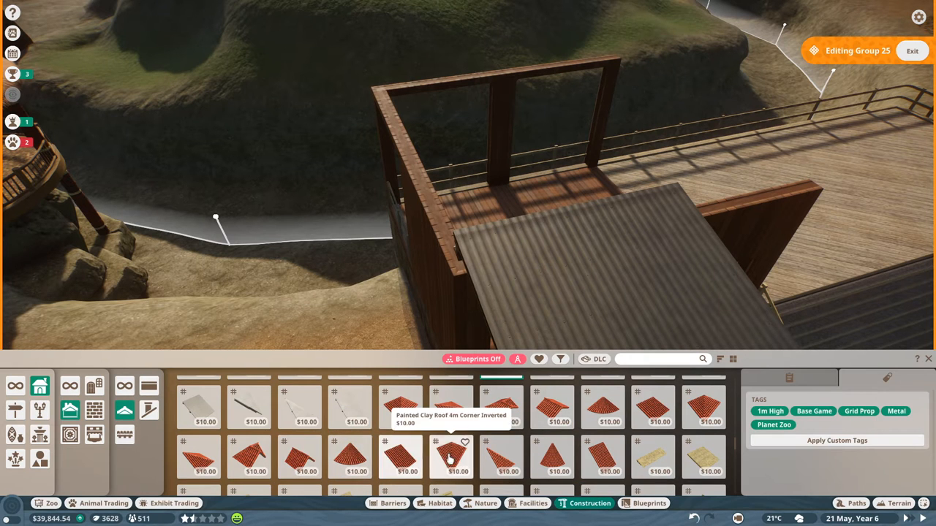
mouse_move(453, 418)
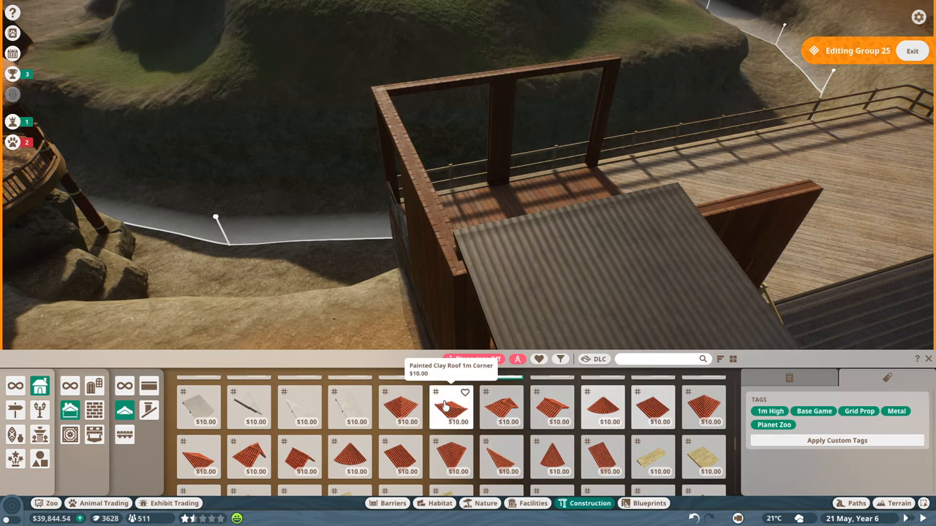
left_click(452, 407)
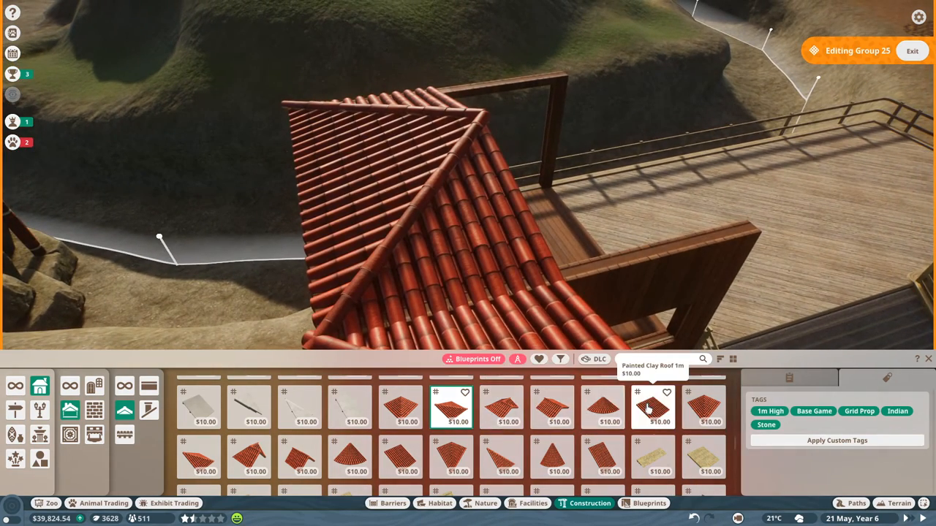
left_click(650, 415)
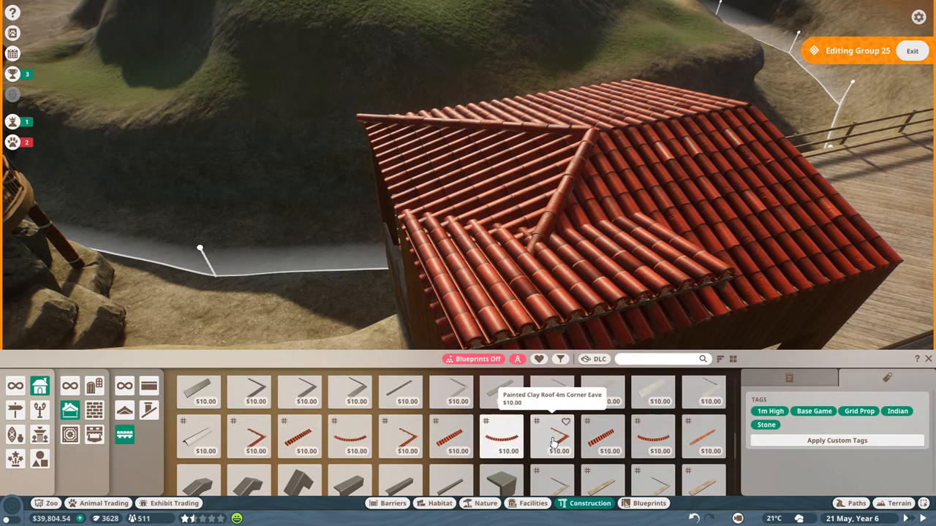
Trim the roof edge with Painted Clay Roof 4m Corner Eave, then pick Parquet Path.
left_click(554, 438)
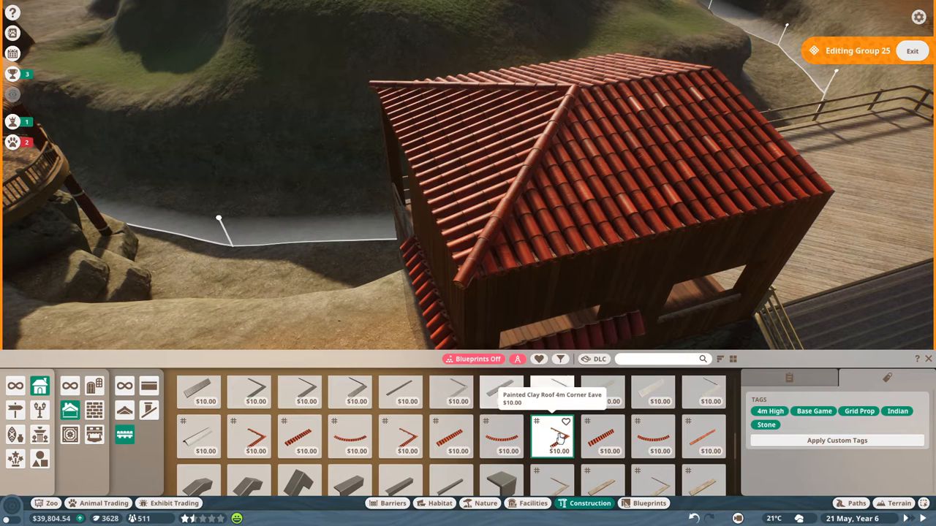
left_click(401, 438)
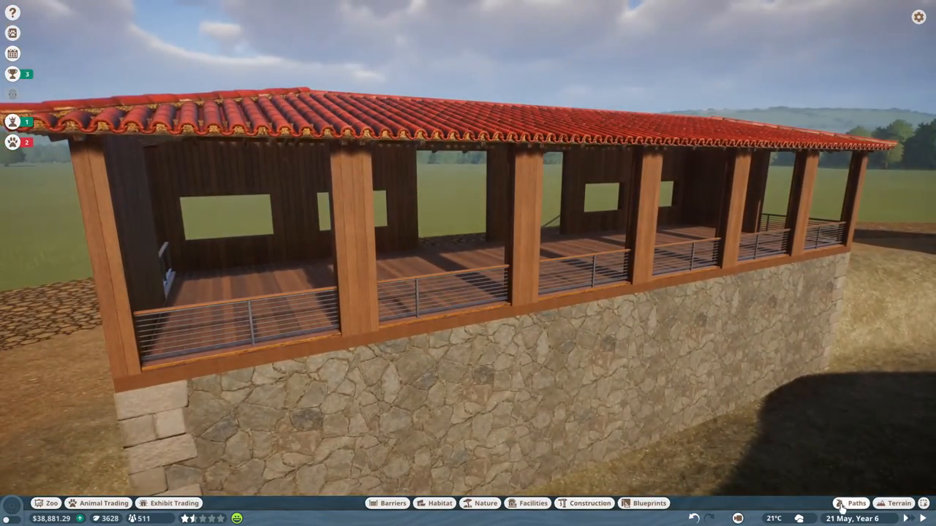
left_click(856, 500)
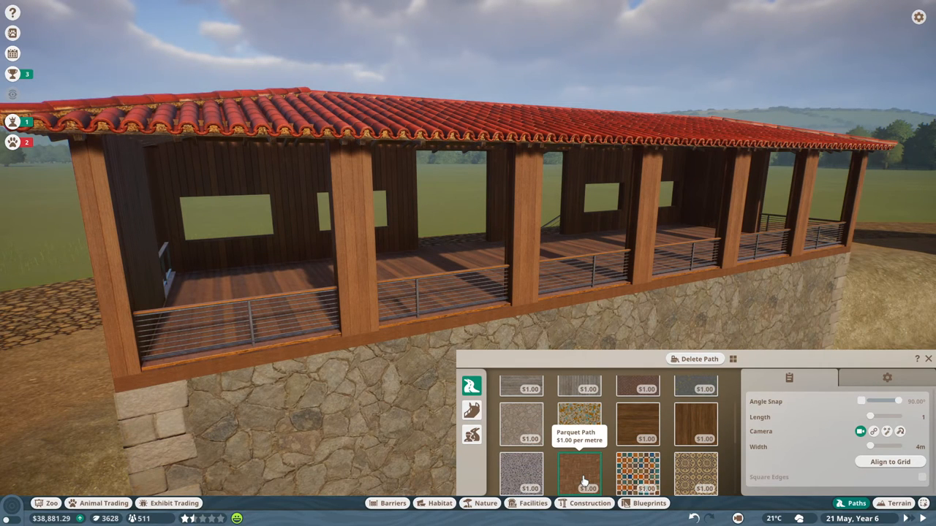
left_click(926, 358)
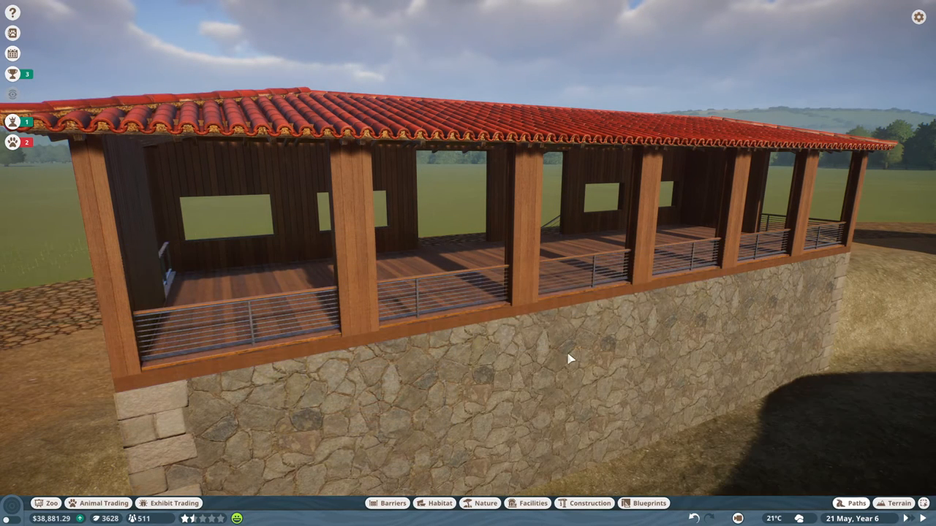
left_click_drag(571, 358, 359, 256)
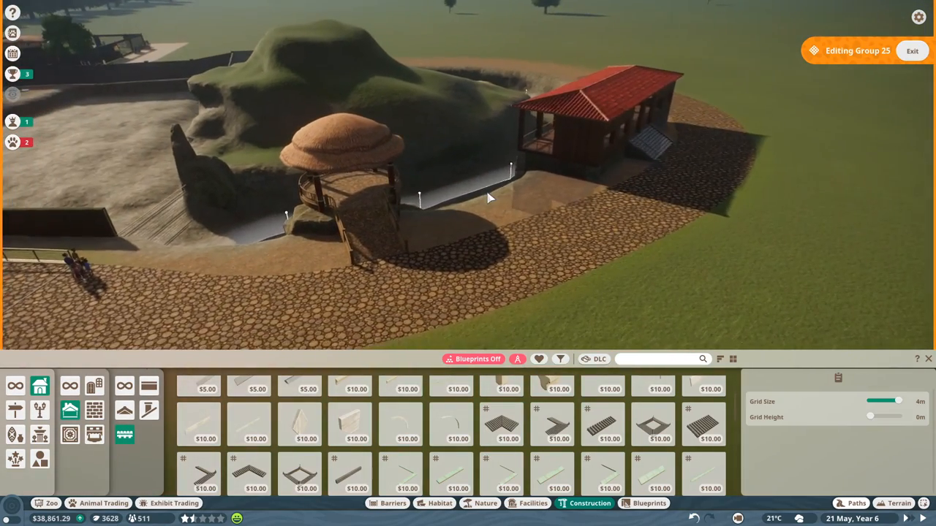
Exit Editing Group 25 to finalize the lakeshore platform buildings.
left_click(912, 51)
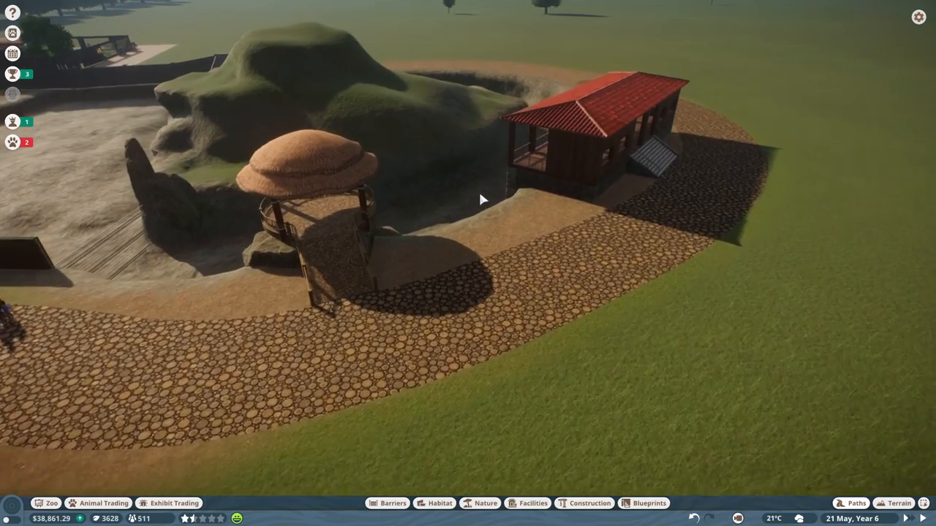